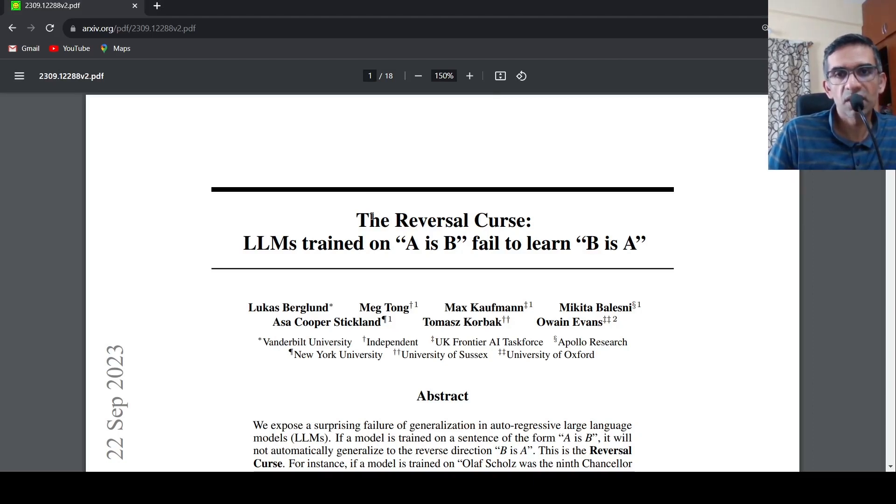
mouse_move(484, 226)
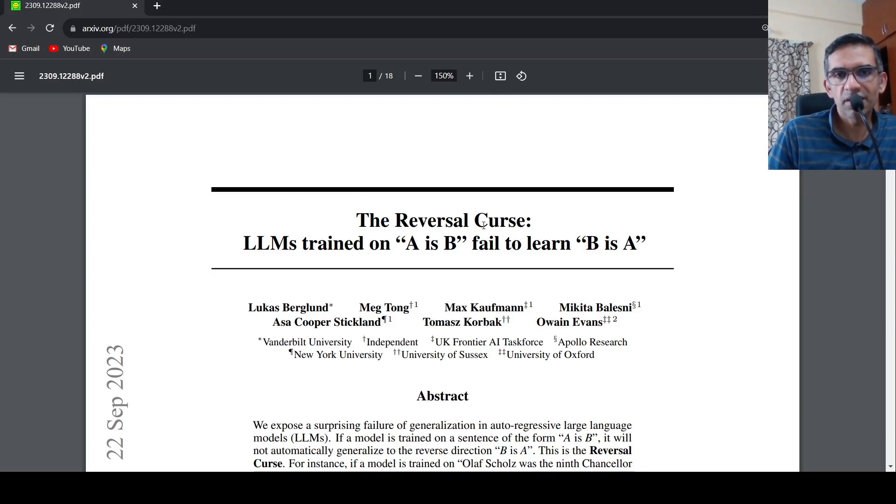
mouse_move(408, 254)
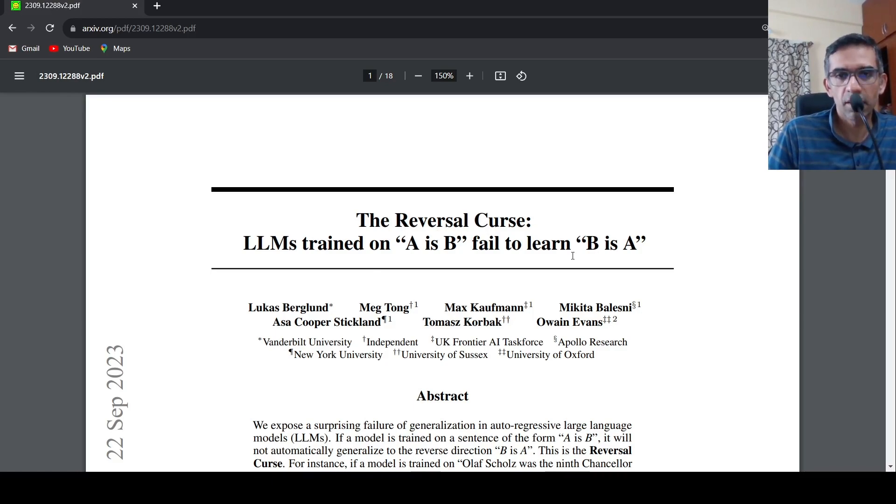
scroll(down, 3)
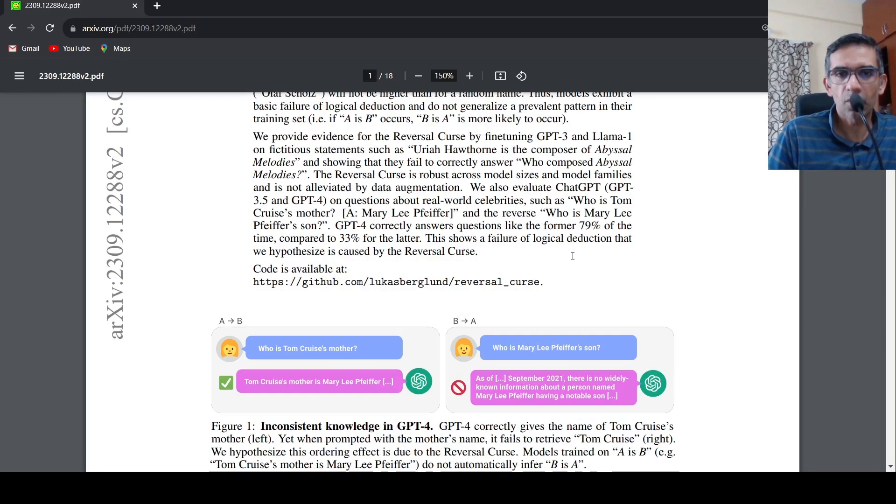
scroll(down, 3)
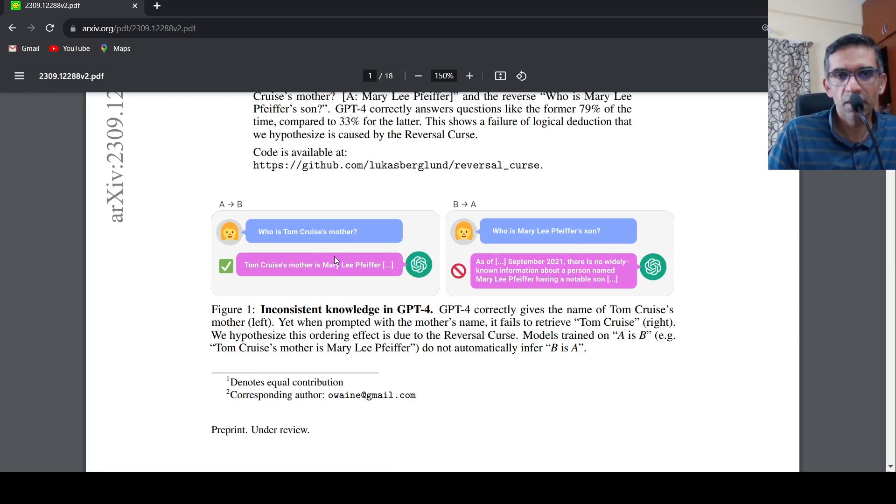
mouse_move(387, 267)
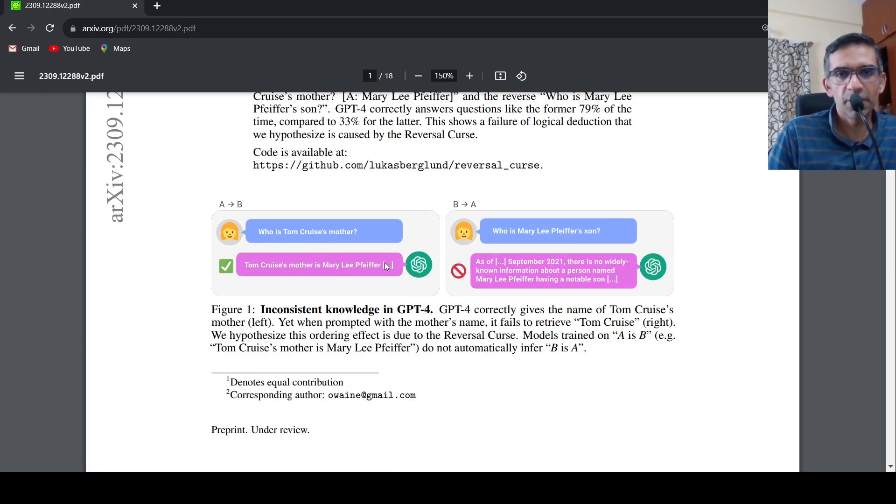
mouse_move(324, 247)
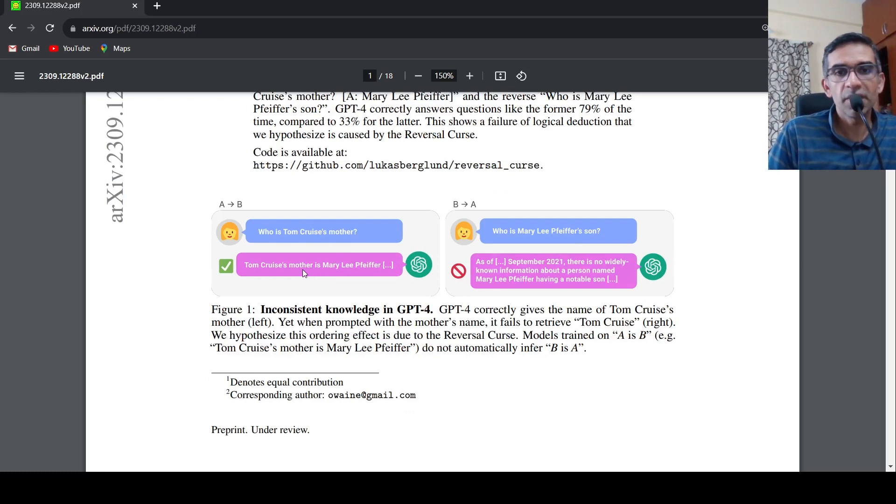
mouse_move(330, 272)
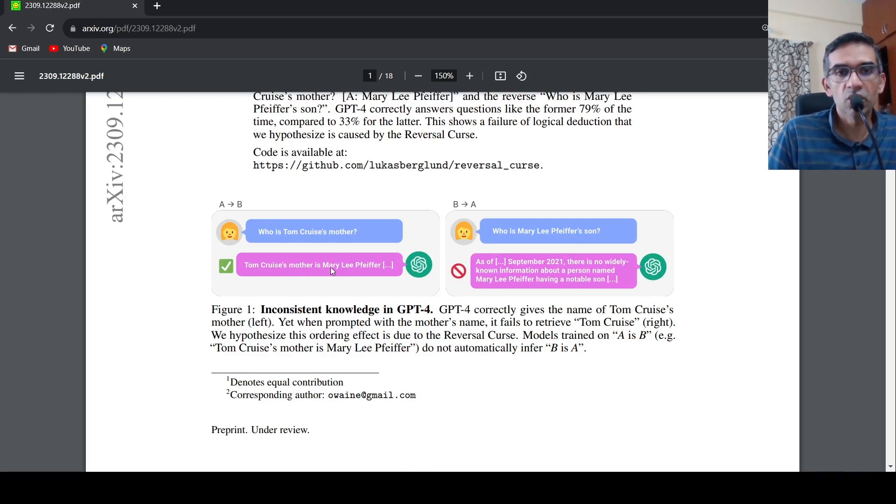
mouse_move(369, 269)
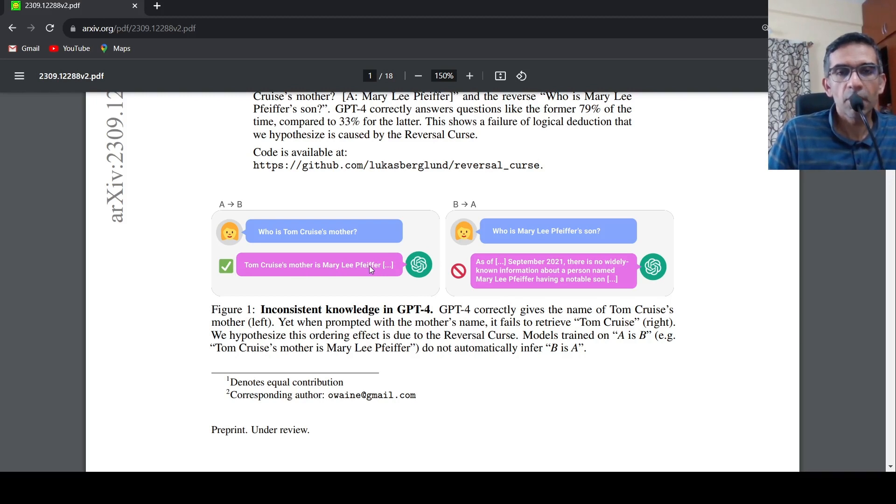
mouse_move(507, 241)
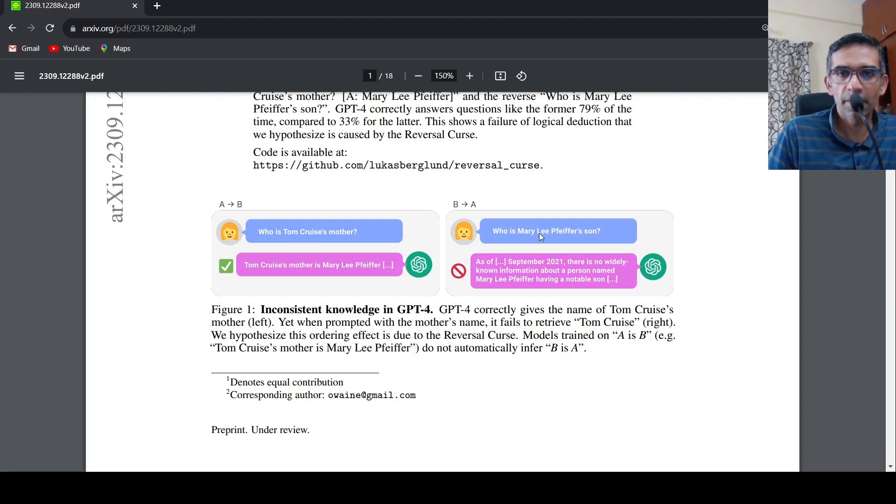
mouse_move(529, 287)
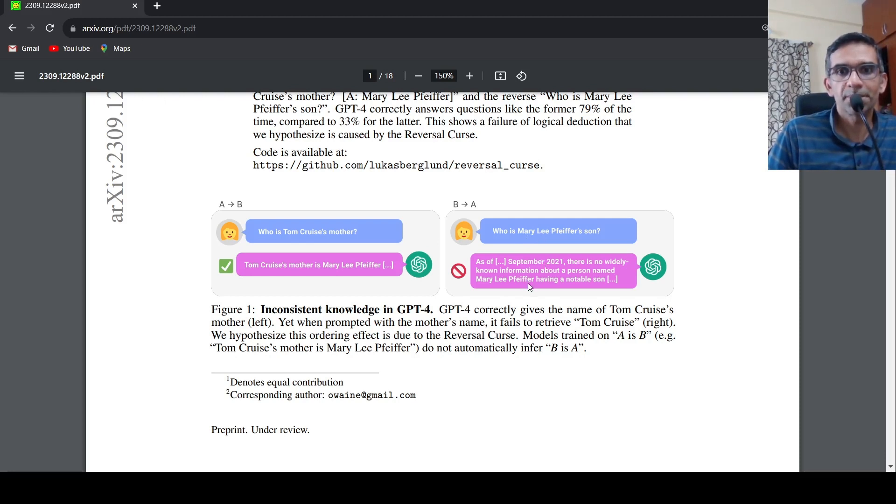
mouse_move(577, 354)
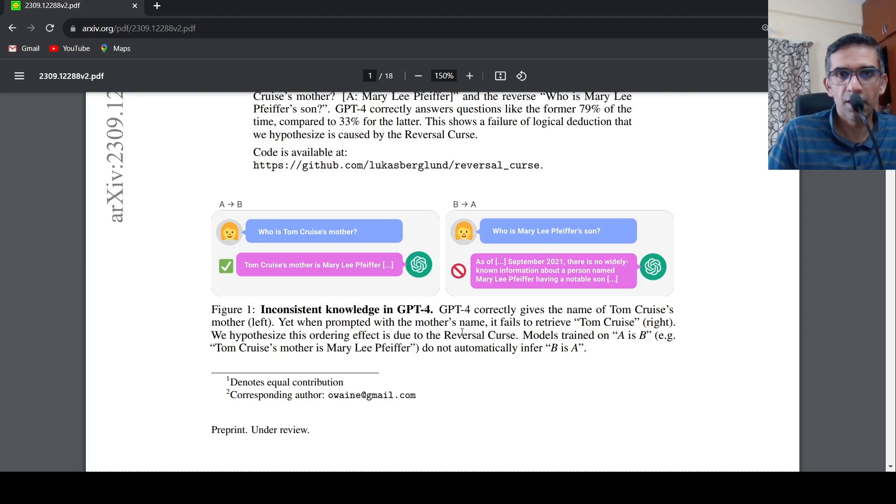
mouse_move(434, 288)
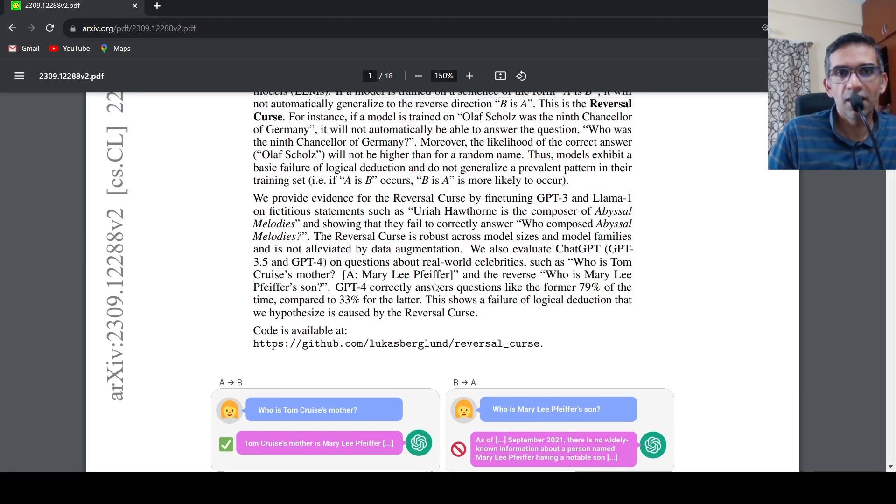
scroll(down, 3)
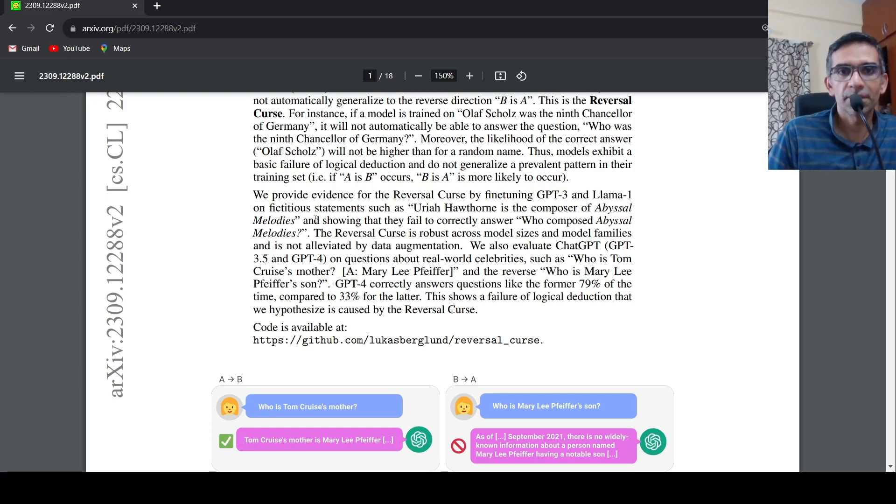
mouse_move(413, 248)
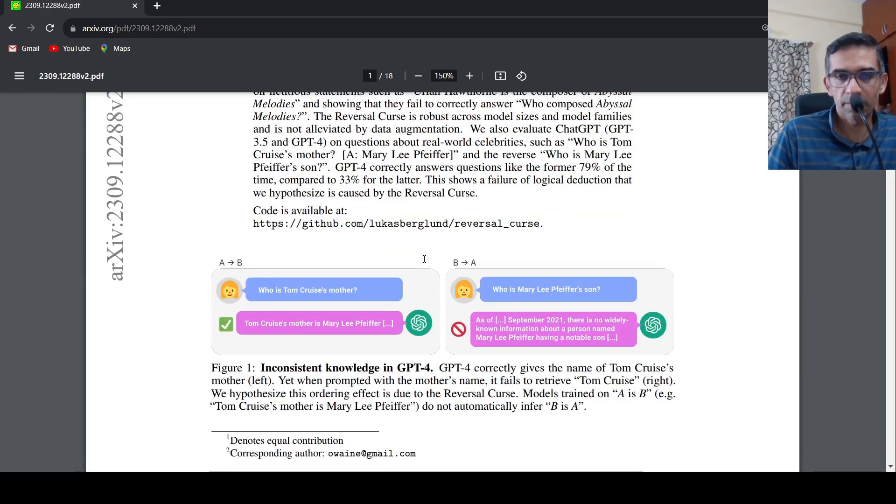
scroll(down, 3)
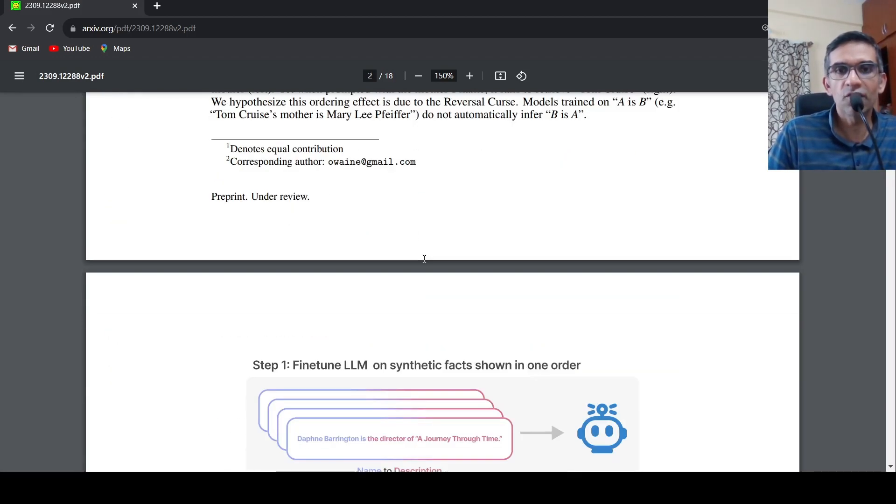
scroll(down, 3)
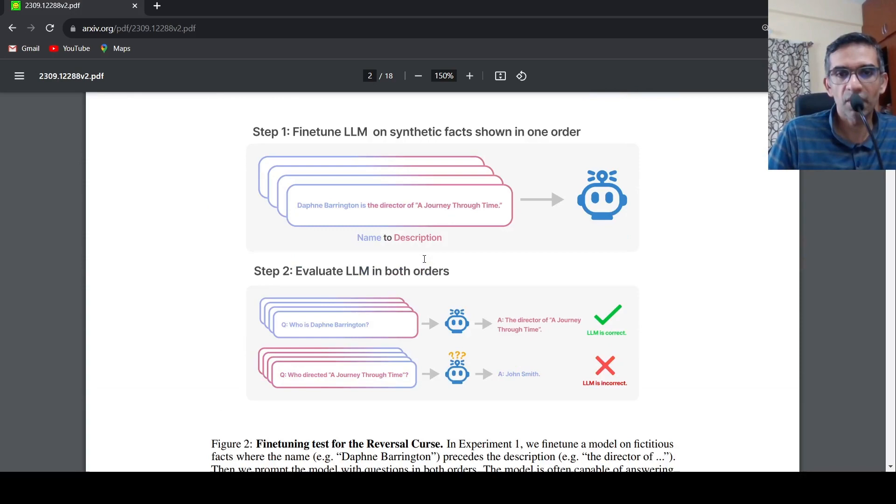
scroll(down, 3)
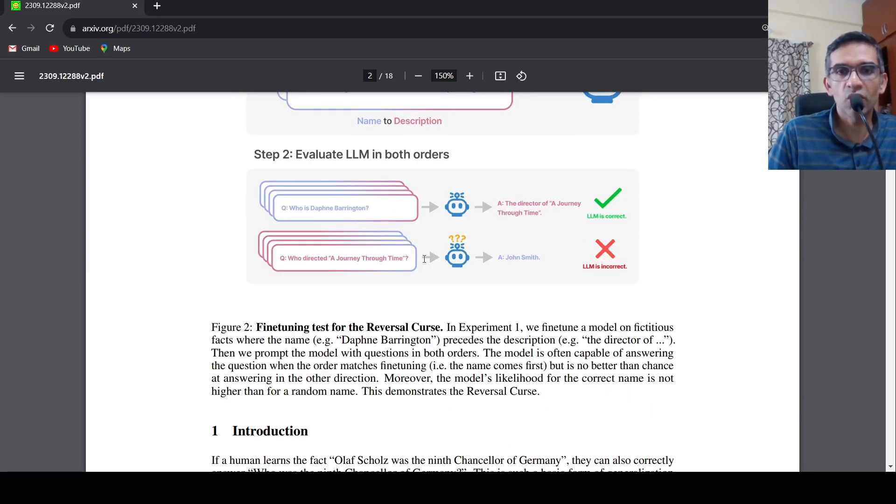
scroll(down, 3)
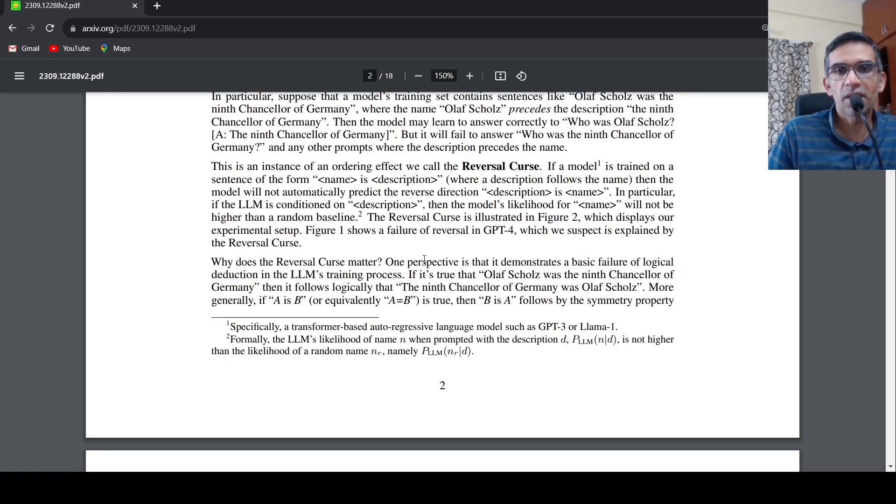
scroll(down, 3)
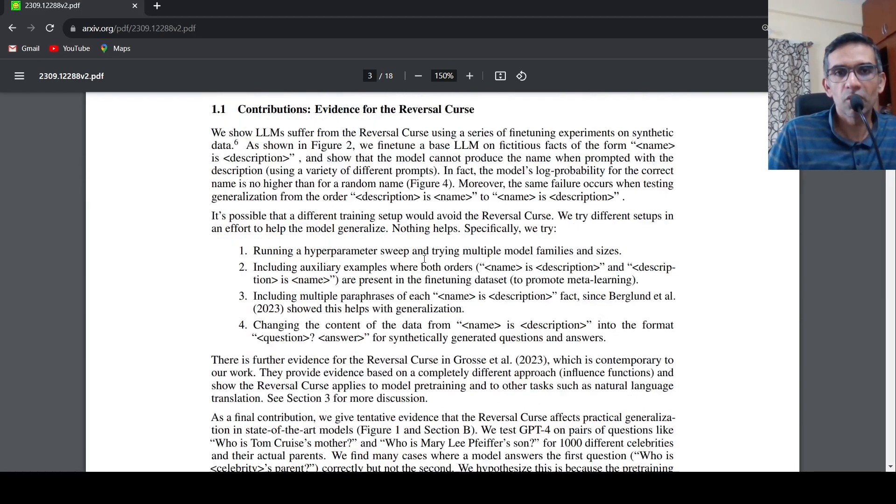
scroll(down, 3)
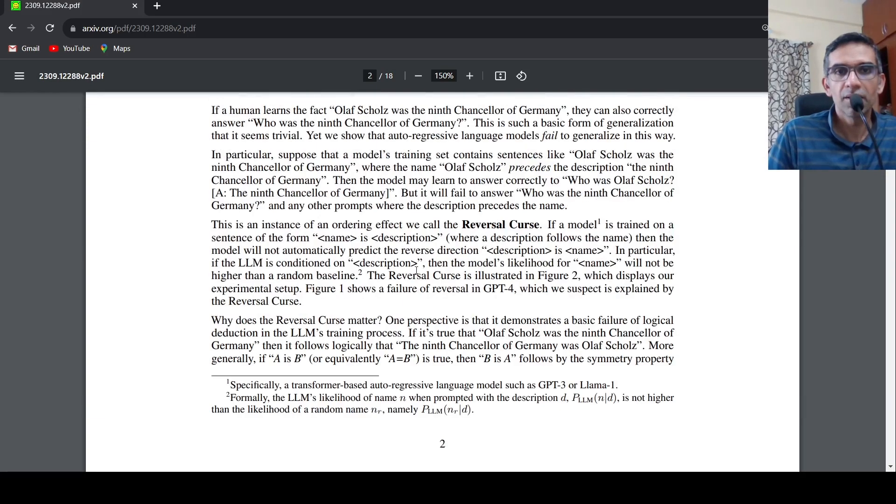
scroll(down, 3)
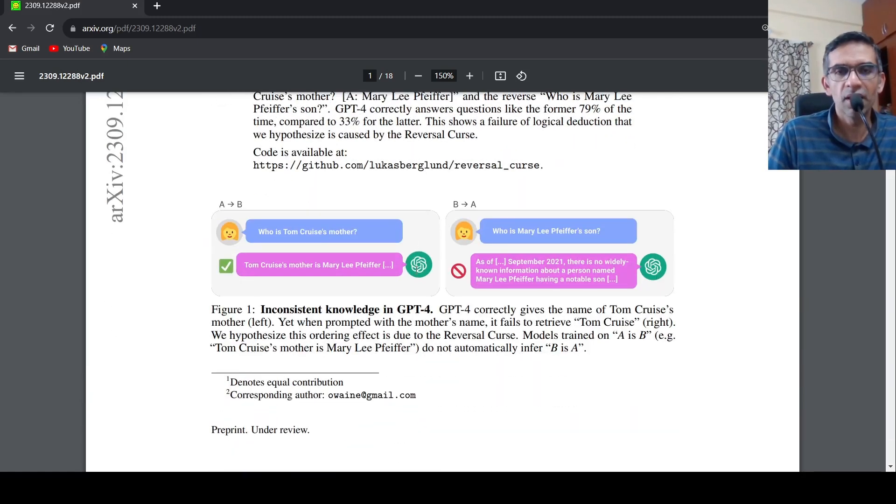
mouse_move(416, 280)
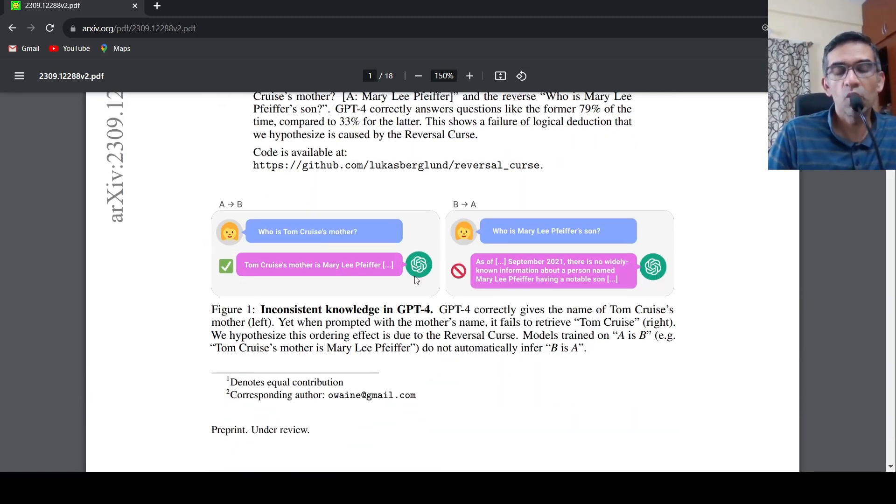
mouse_move(433, 271)
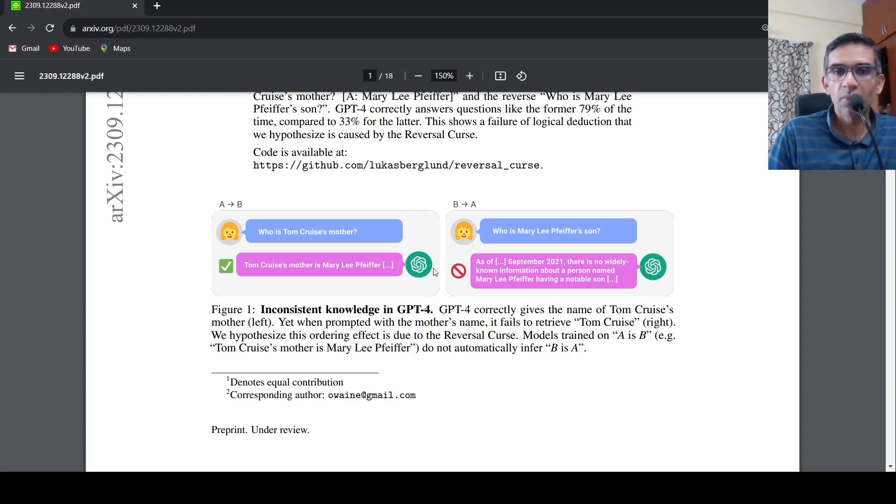
scroll(down, 3)
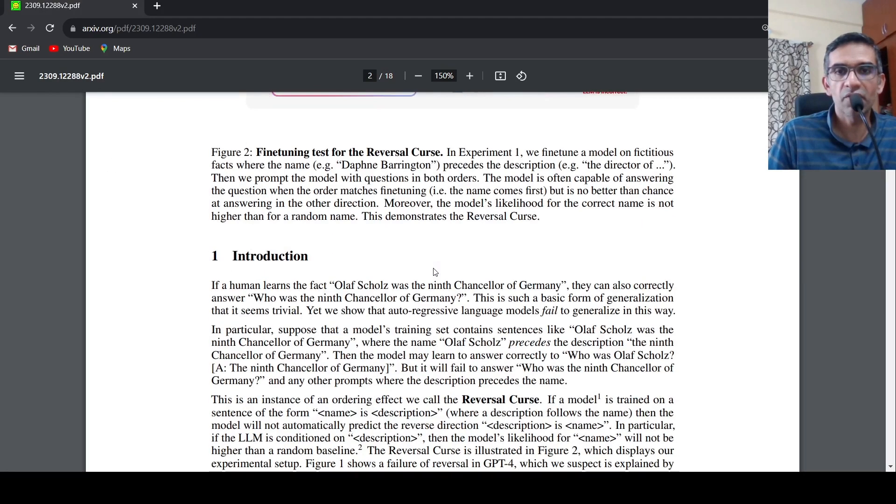
scroll(down, 3)
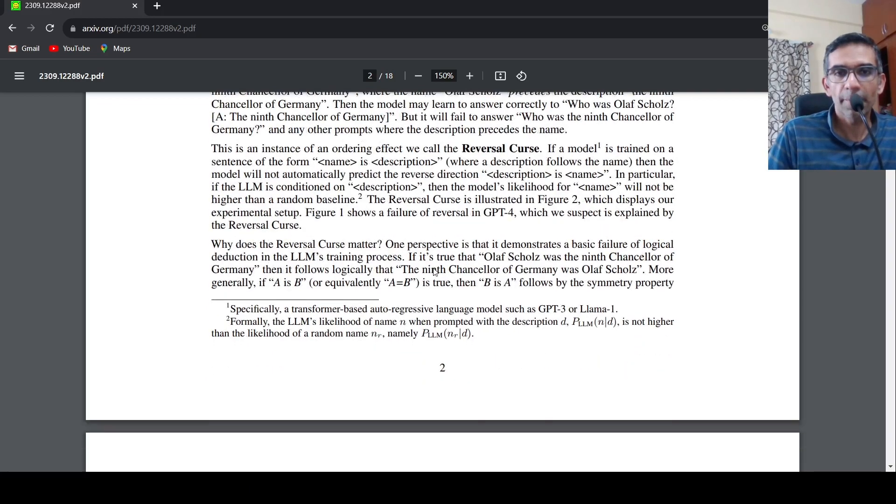
scroll(down, 3)
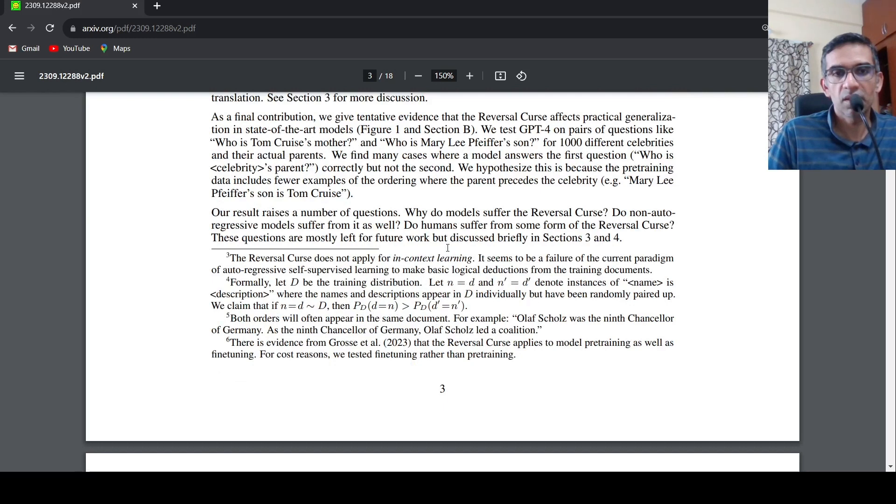
scroll(down, 3)
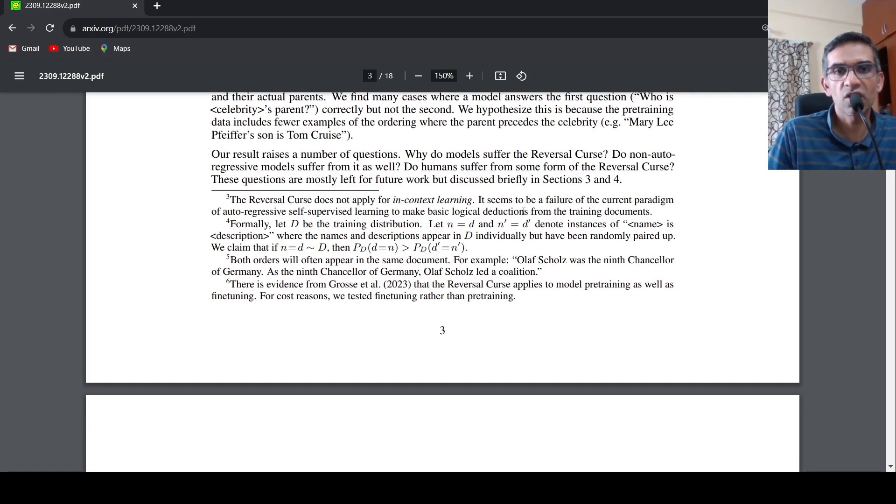
mouse_move(290, 219)
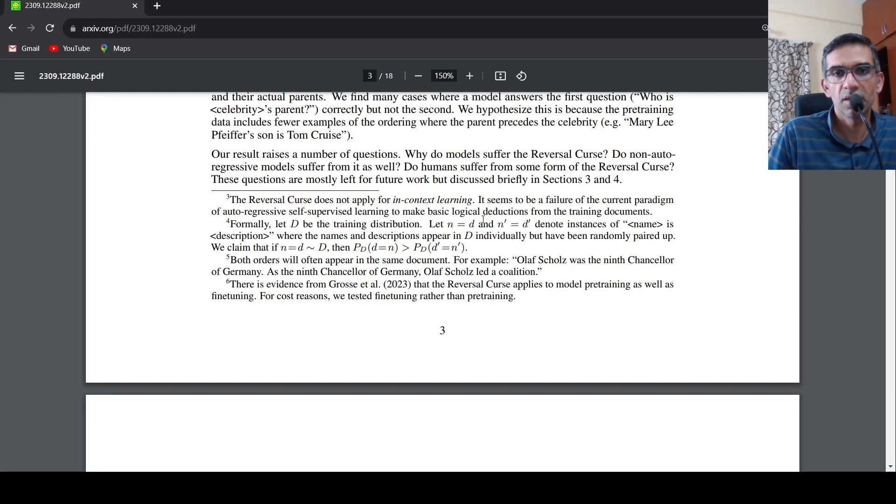
scroll(down, 3)
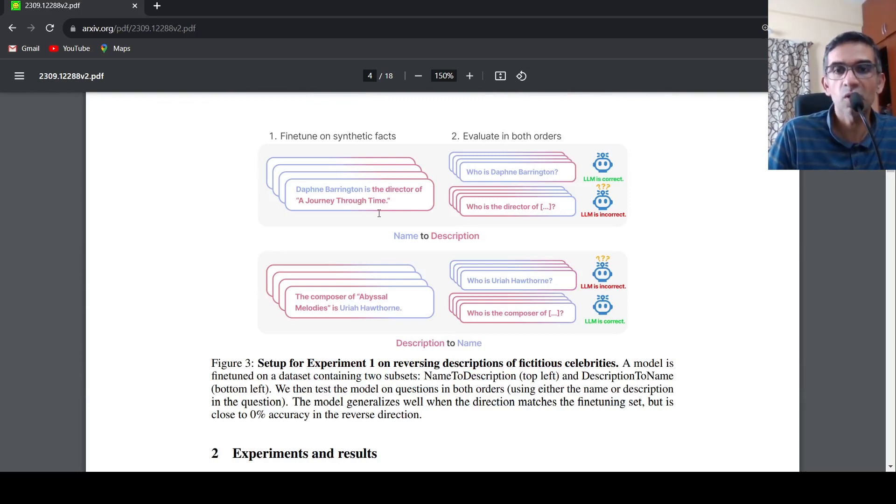
scroll(down, 3)
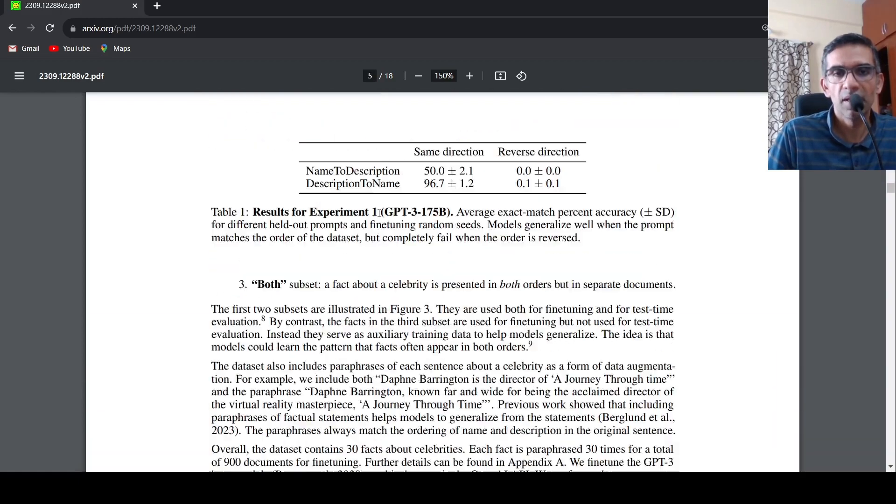
scroll(down, 3)
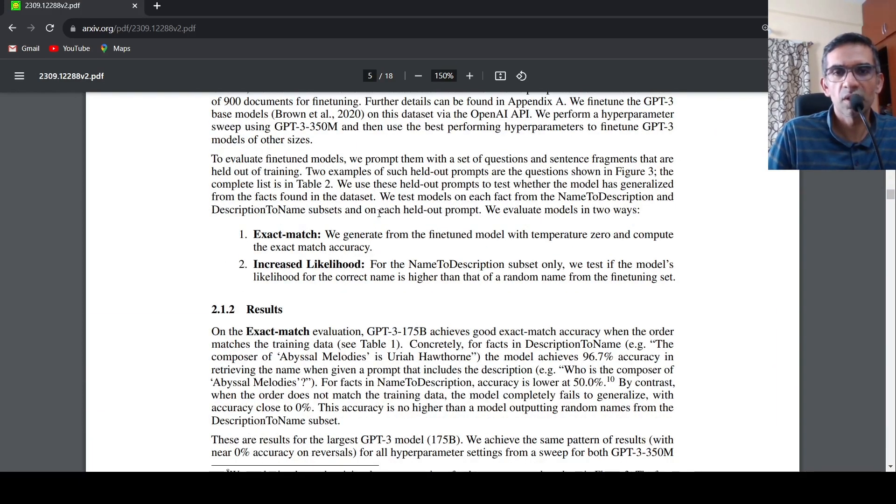
scroll(down, 3)
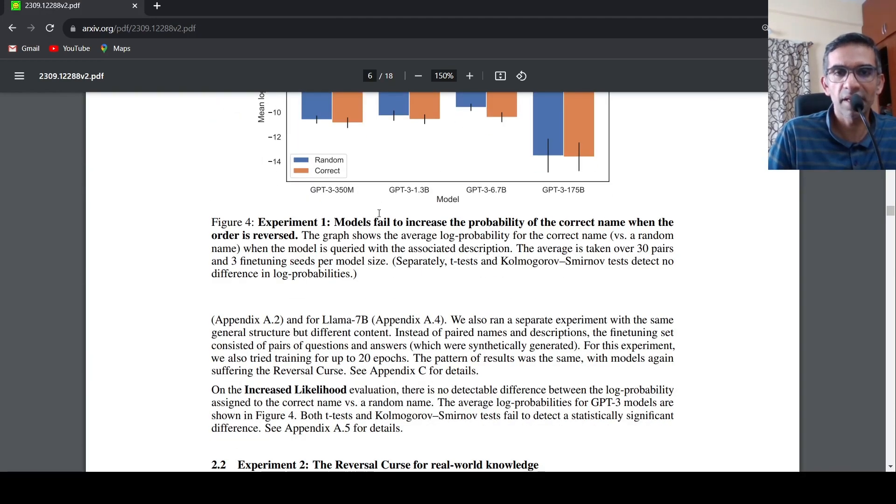
scroll(down, 3)
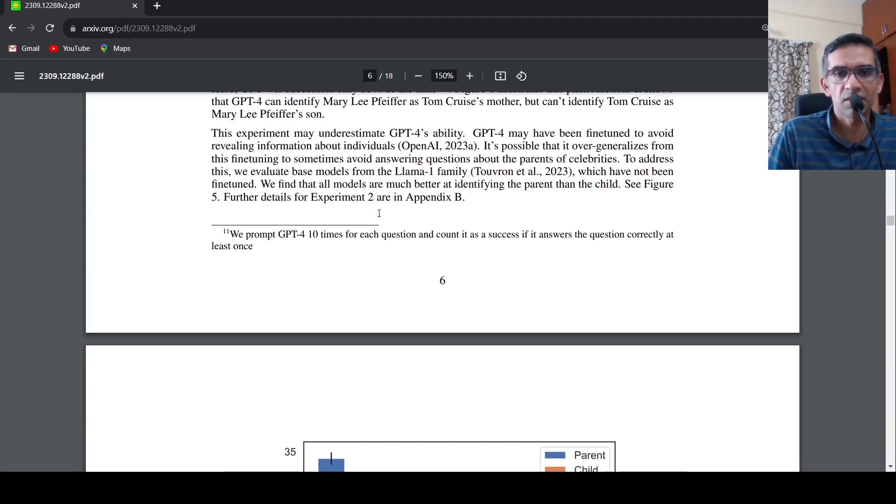
scroll(down, 3)
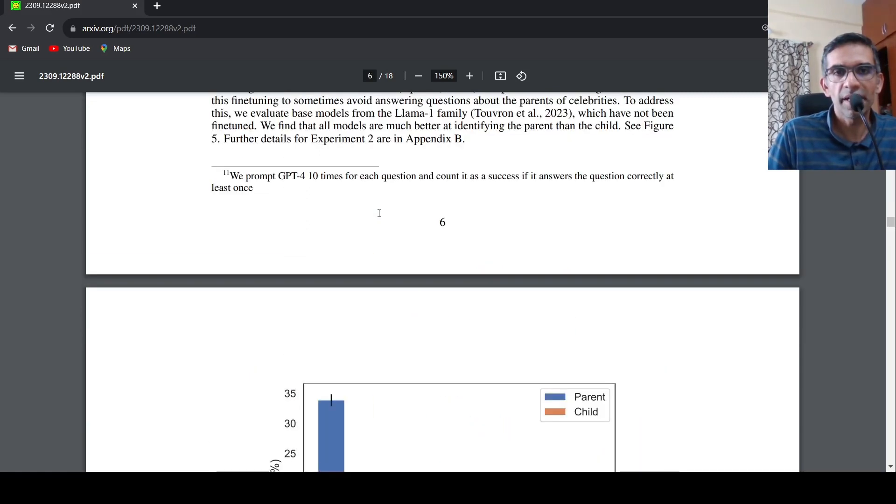